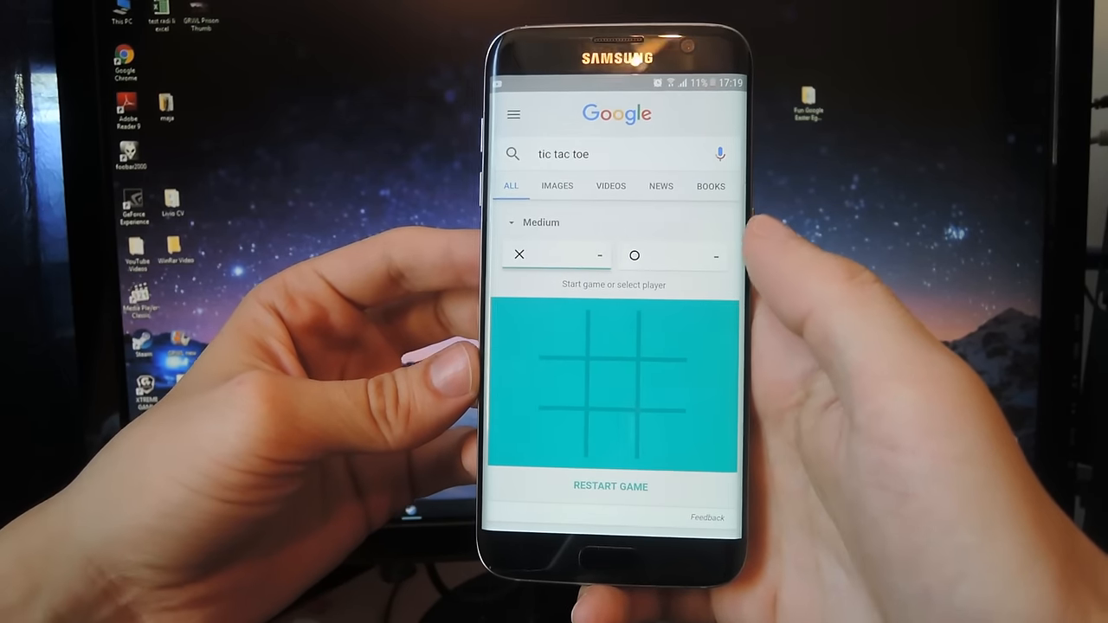
Switch the tic tac toe difficulty from Medium to Impossible and place X in the centre square
left_click(540, 222)
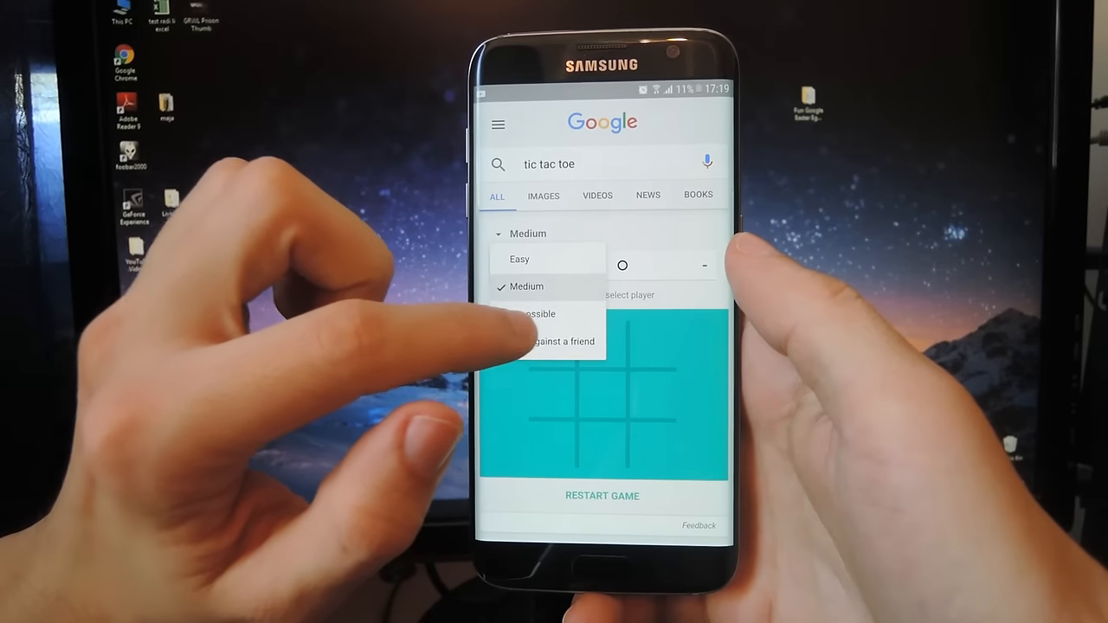
left_click(537, 313)
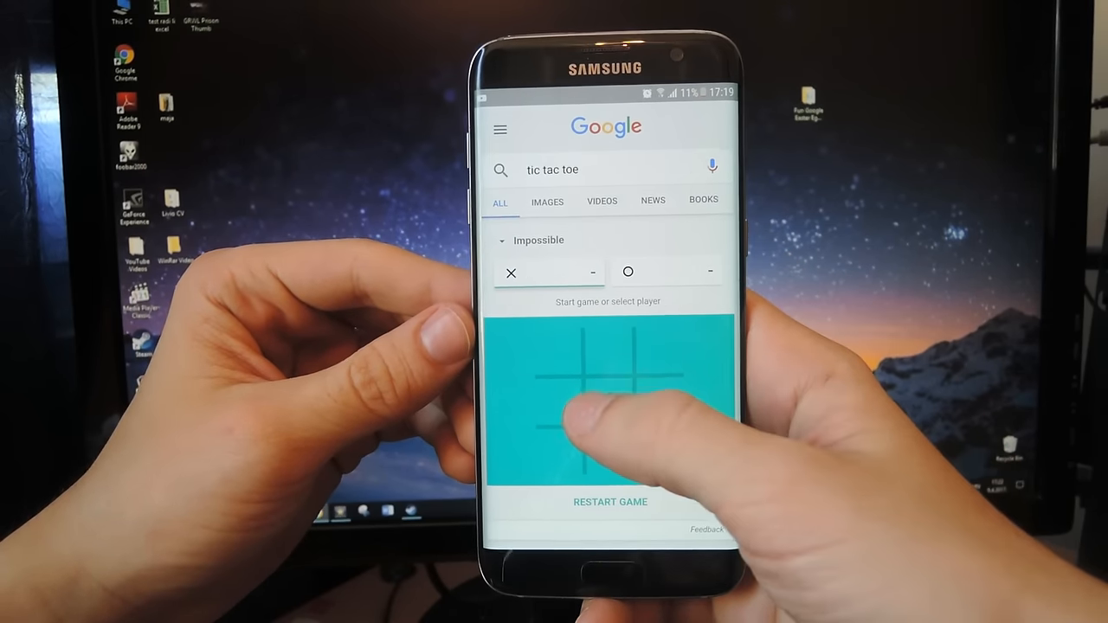
left_click(606, 402)
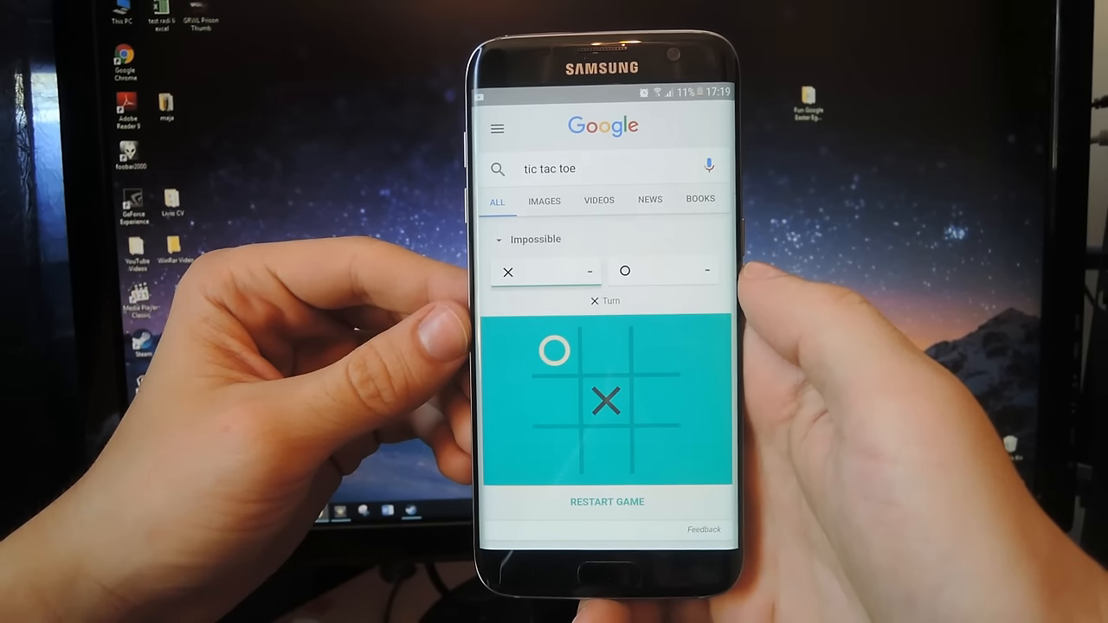